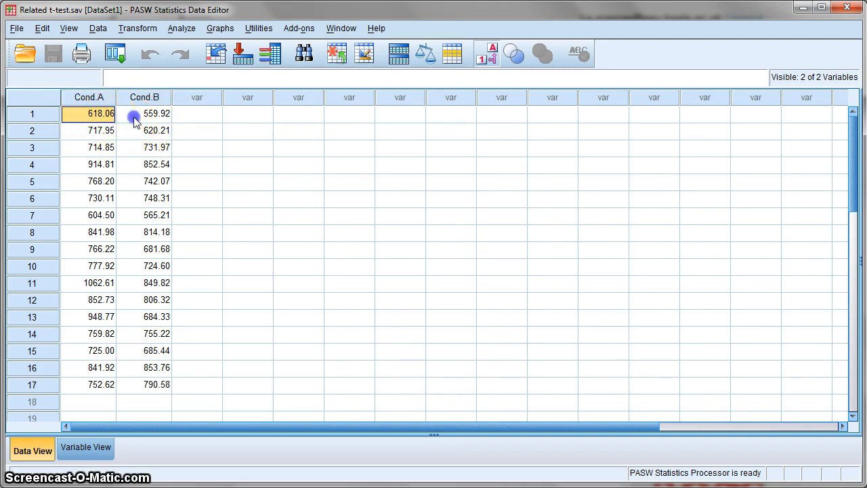
Select the Cond A and Cond B data columns in the Data Editor
left_click(88, 164)
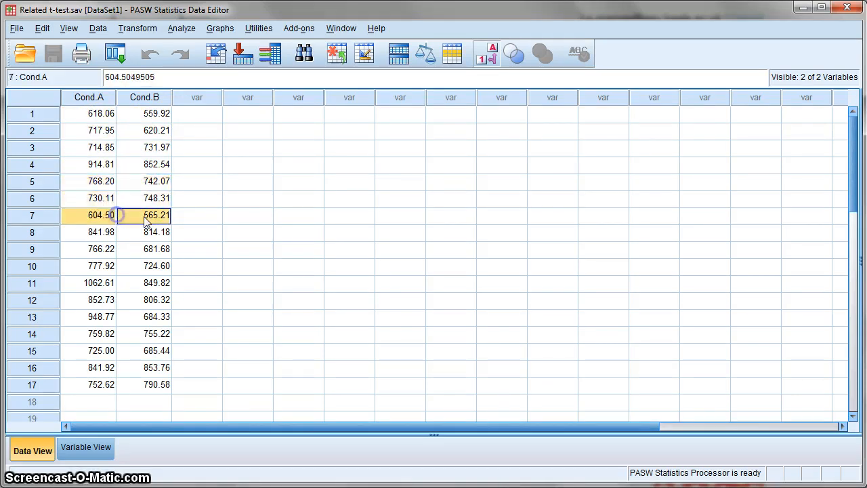
left_click(88, 283)
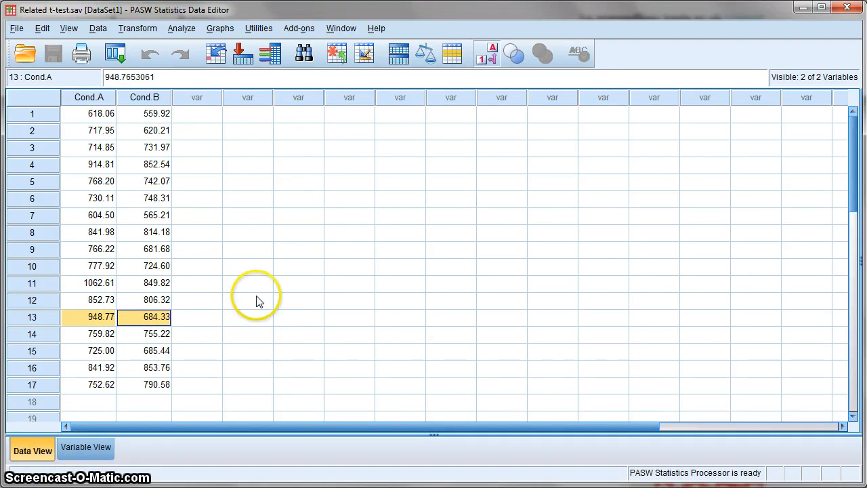
mouse_move(130, 163)
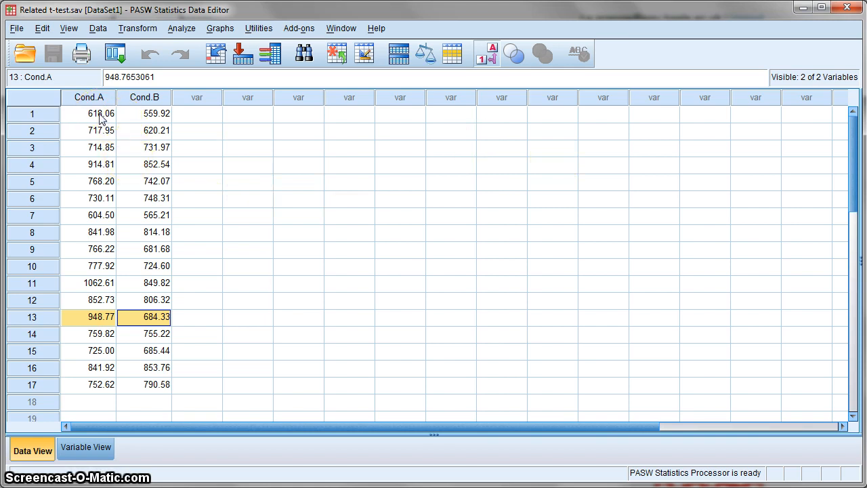
left_click(144, 130)
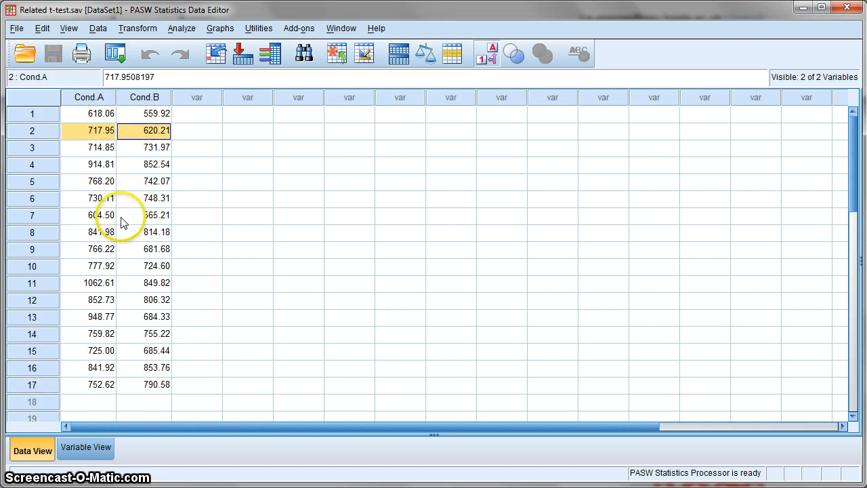
left_click(88, 98)
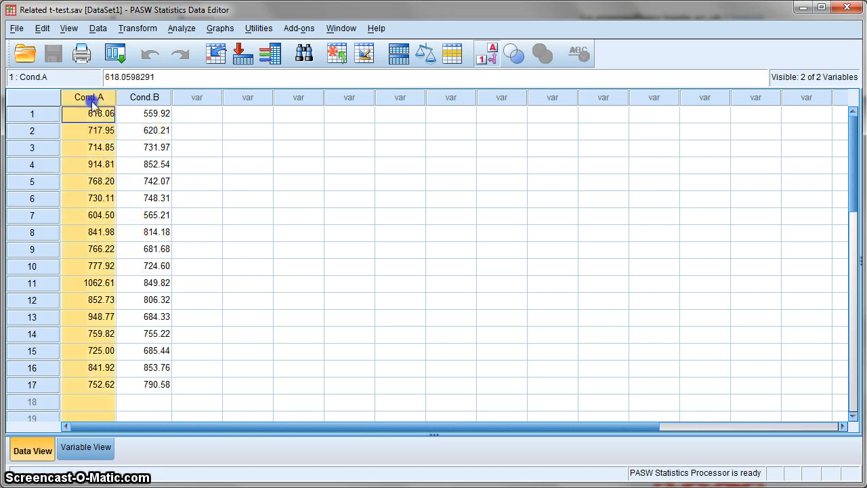
left_click(143, 97)
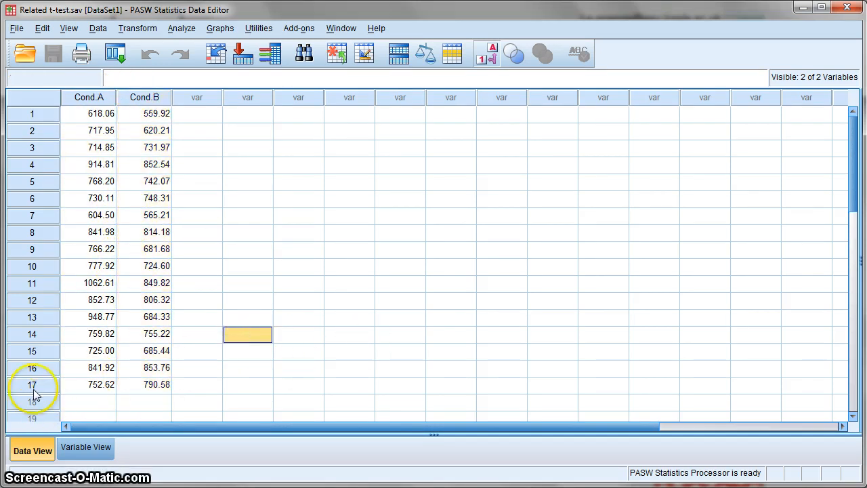
left_click(33, 385)
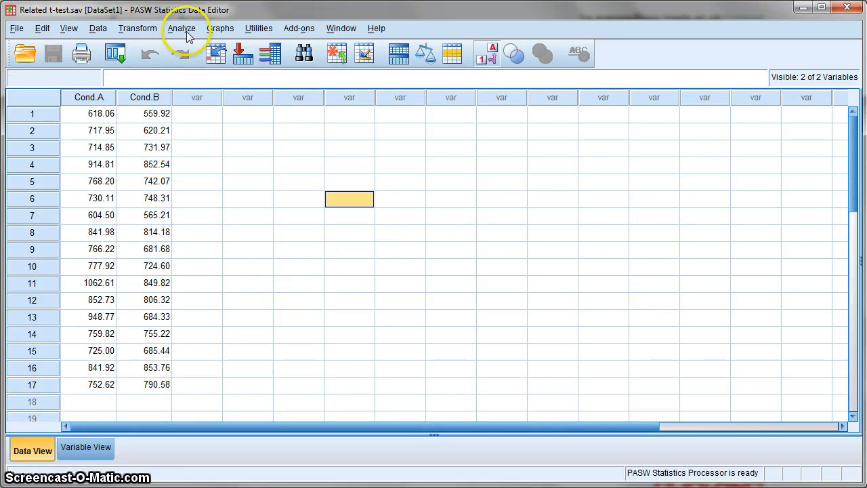
Start the Paired-Samples T Test from Analyze > Compare Means
left_click(181, 27)
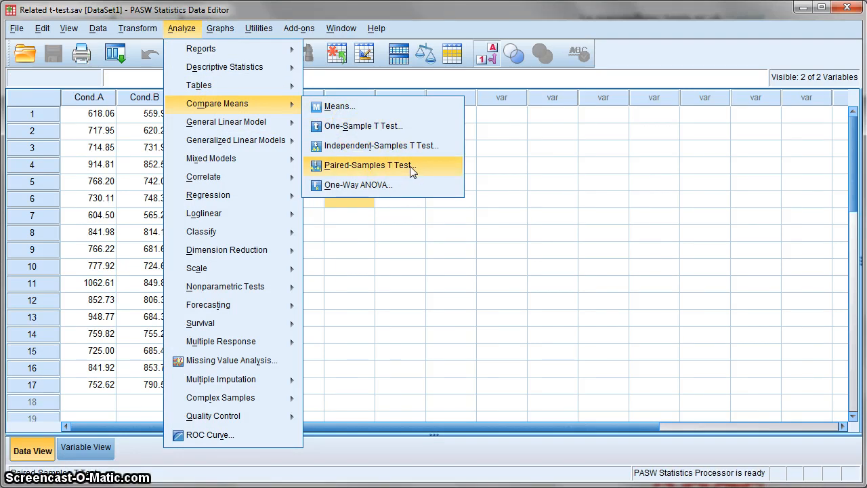
left_click(369, 165)
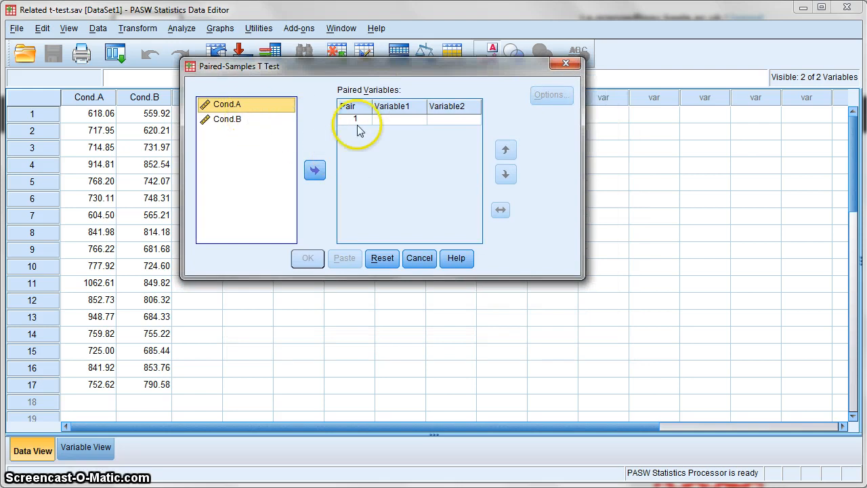
mouse_move(396, 98)
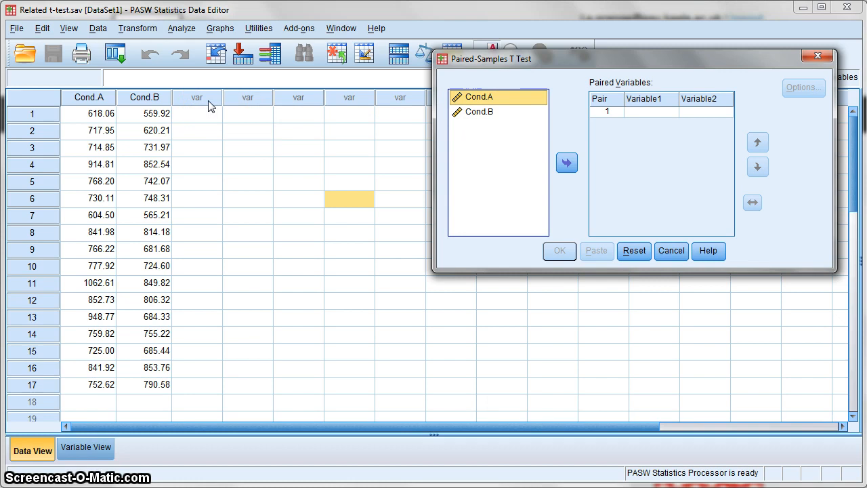
mouse_move(386, 165)
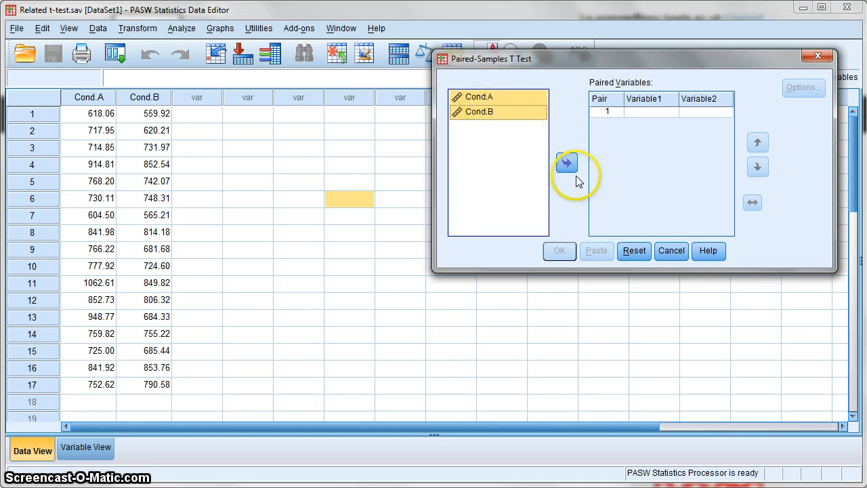
Pair Cond A with Cond B, keep the 95% confidence interval, and run the test
left_click(566, 162)
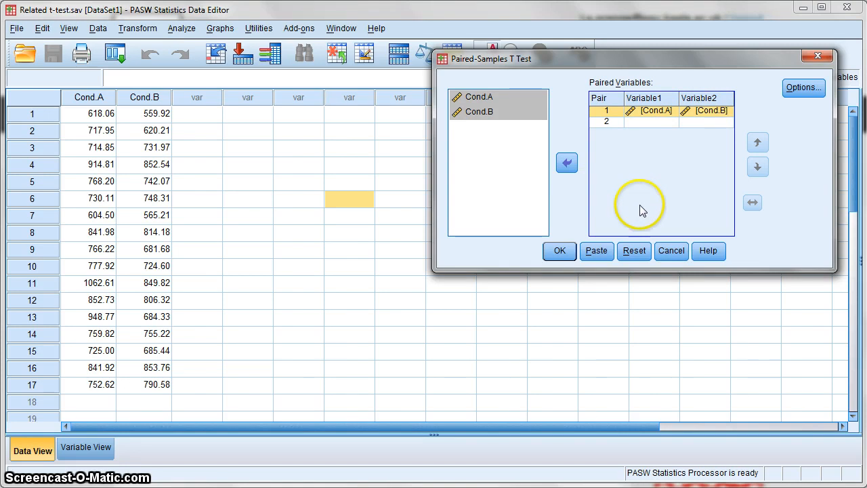
left_click(803, 87)
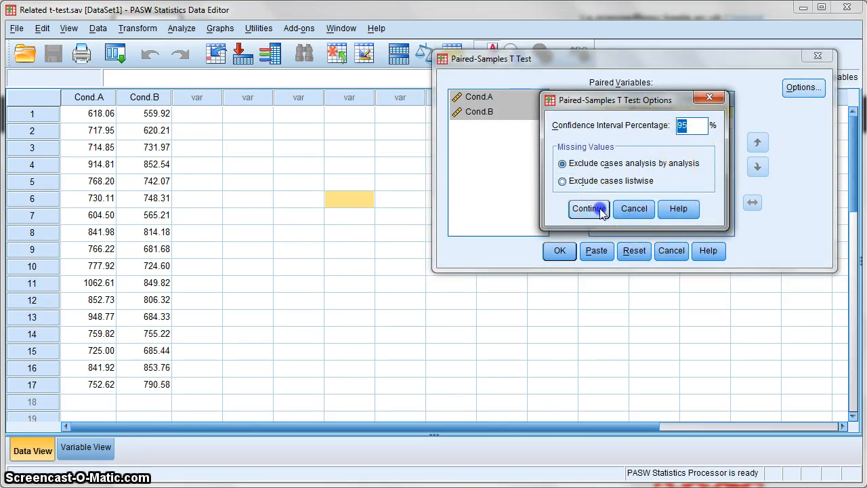
left_click(587, 208)
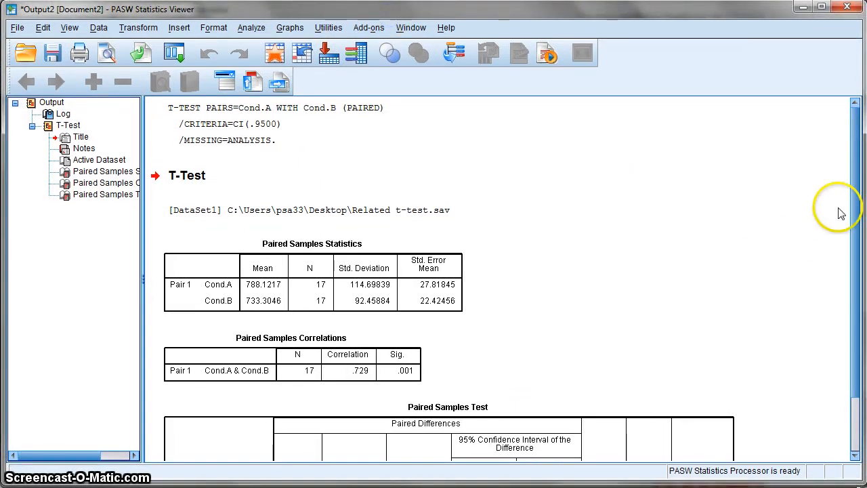
scroll("down", 3)
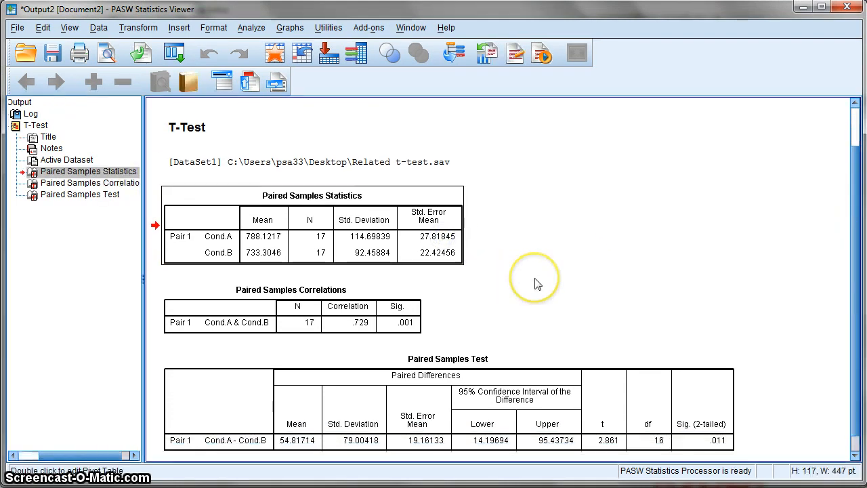
mouse_move(439, 276)
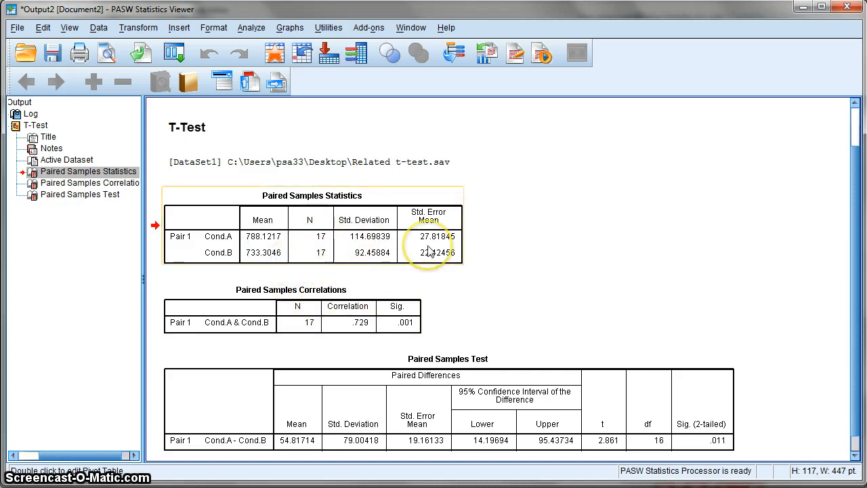
mouse_move(431, 252)
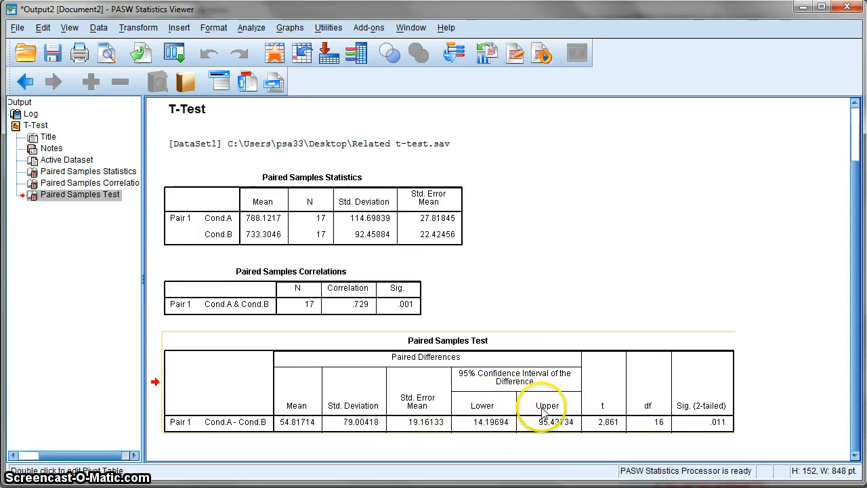
mouse_move(511, 408)
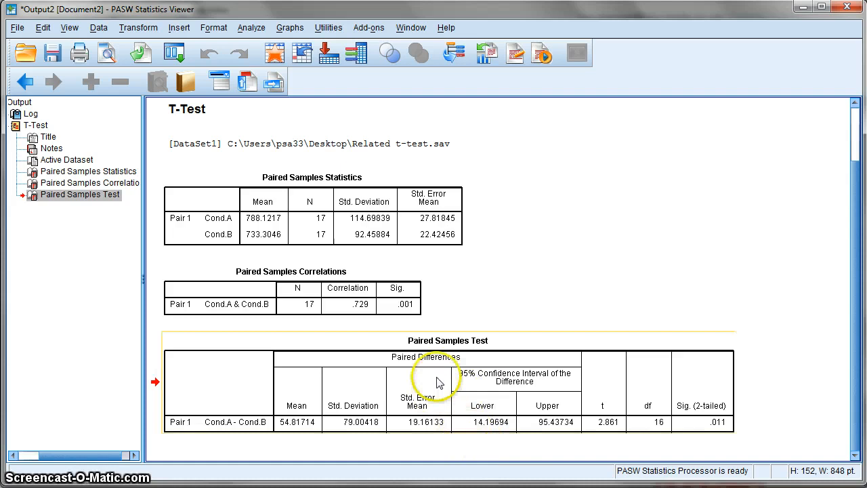
mouse_move(400, 420)
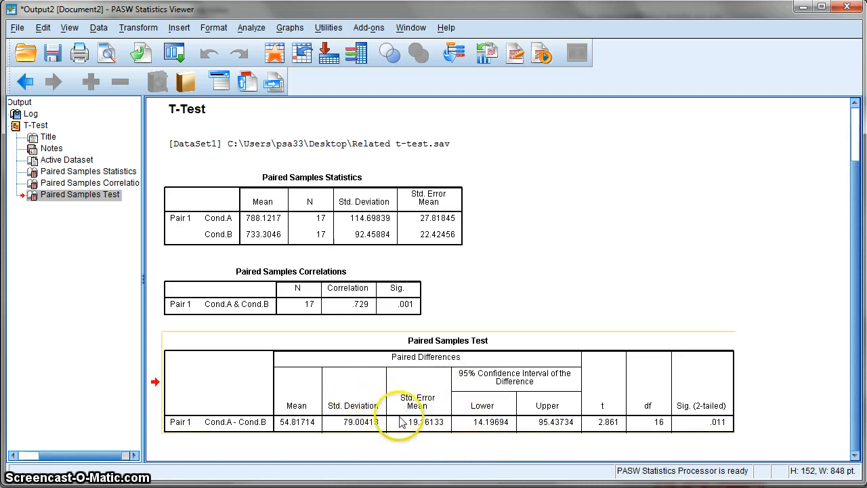
mouse_move(509, 458)
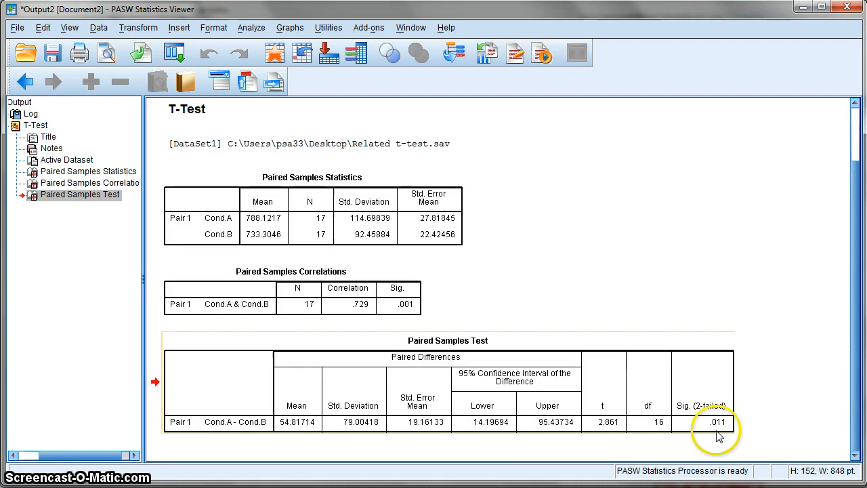
mouse_move(717, 431)
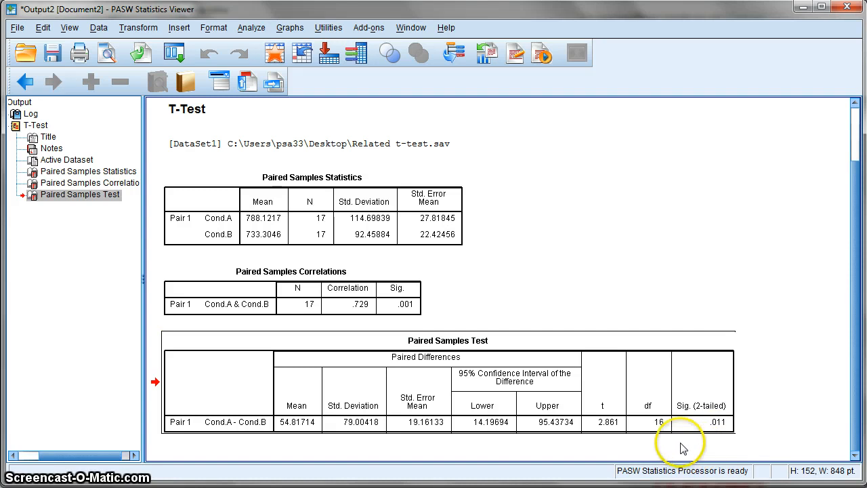
mouse_move(852, 244)
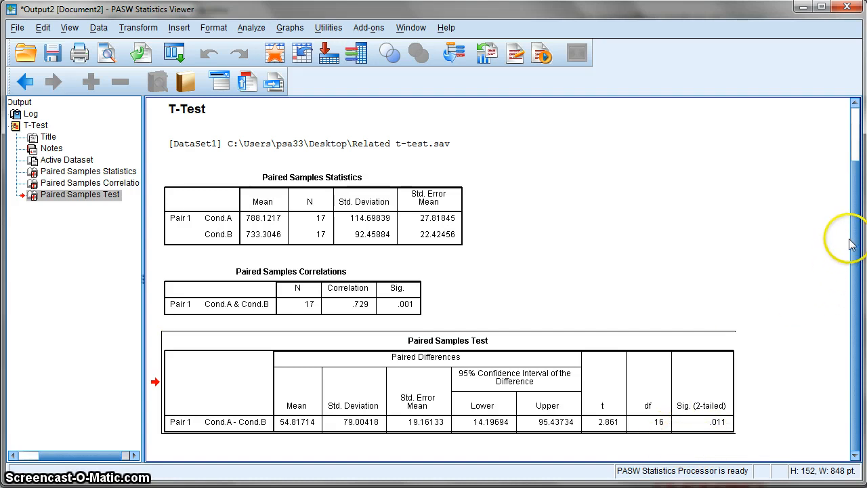